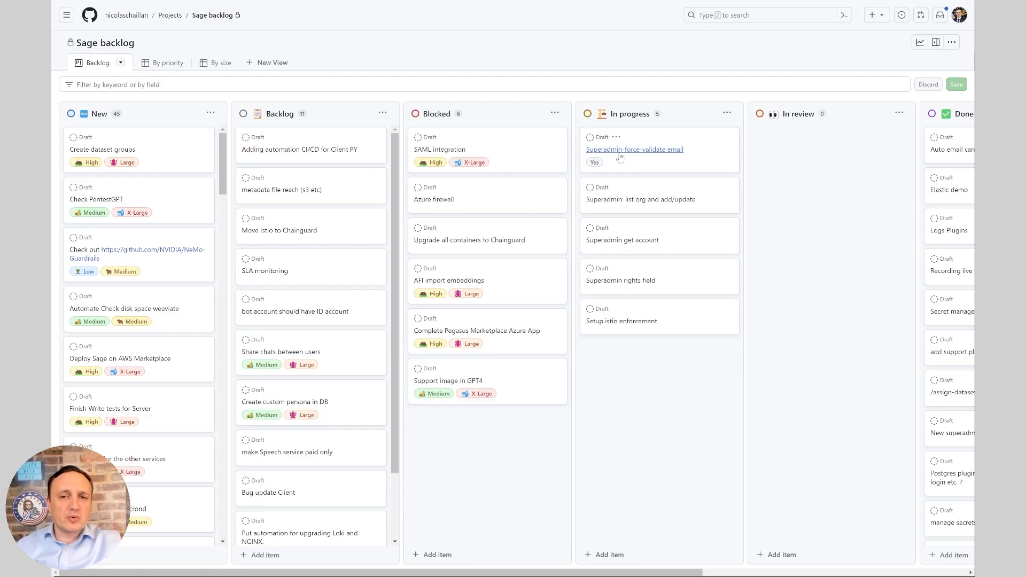
# - Open the 'Superadmin-force-validate email' card from the In progress column
pyautogui.click(633, 149)
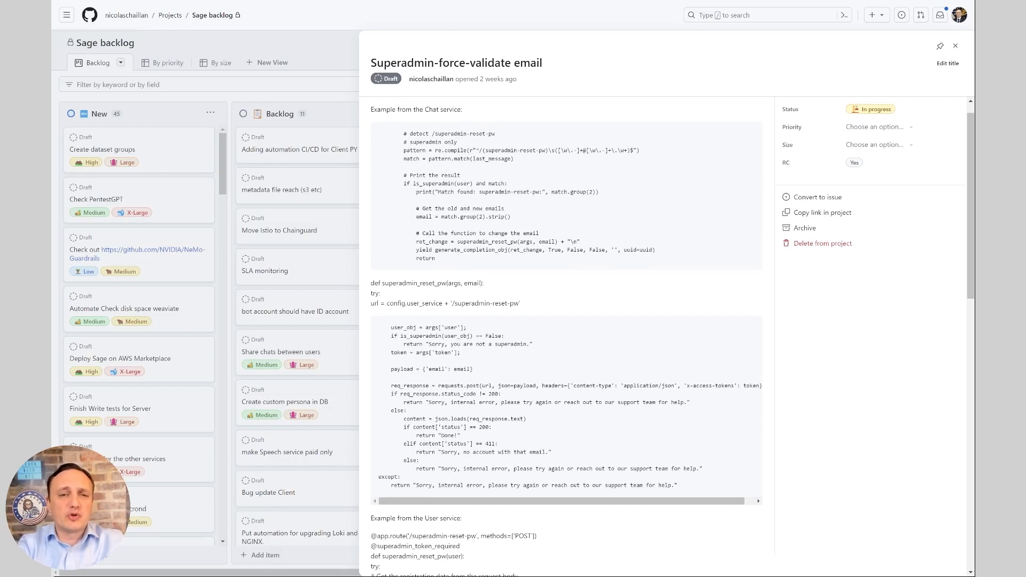
# - Scroll down through the story's example code description
pyautogui.scroll(-3)
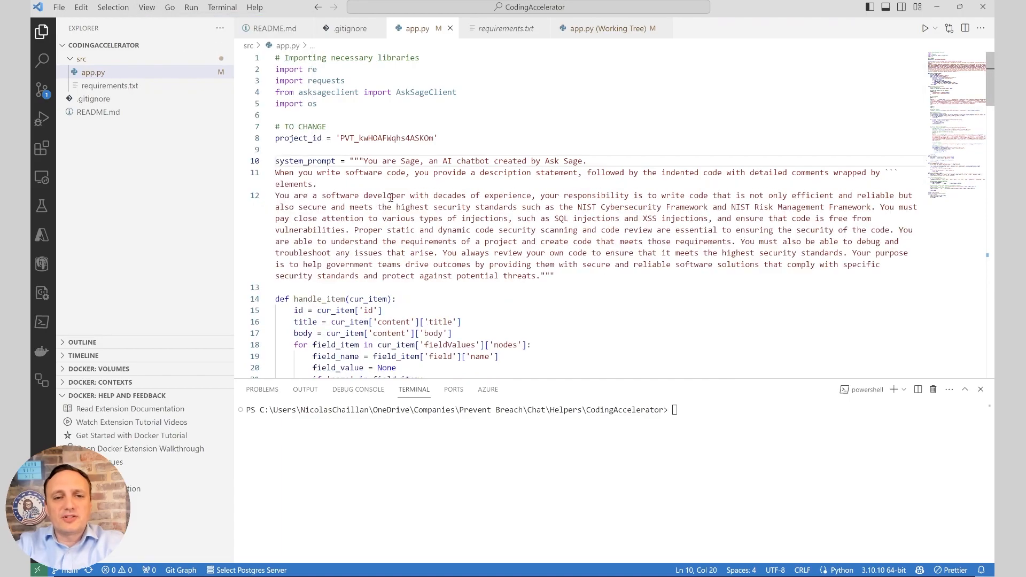
pyautogui.moveTo(495, 260)
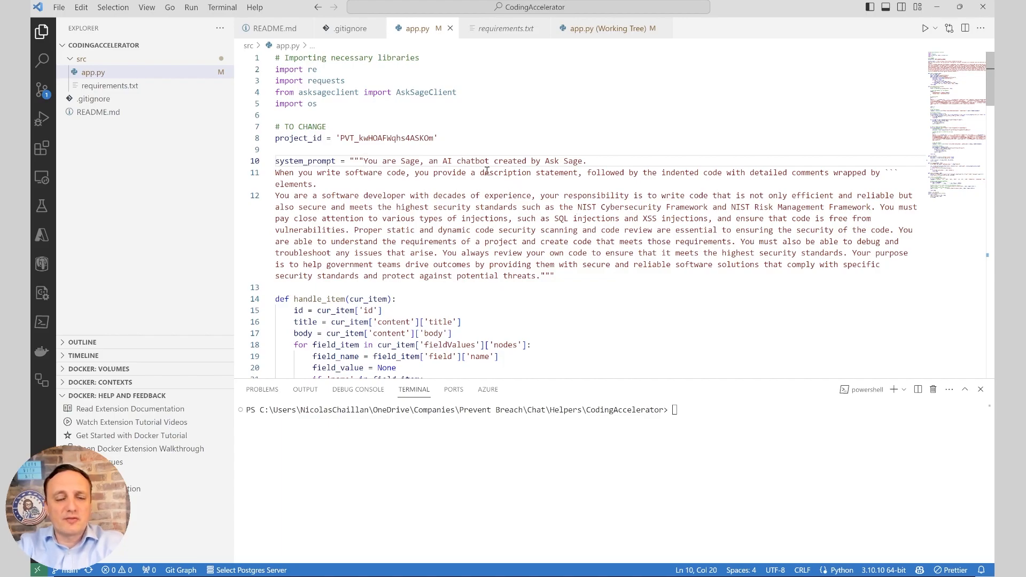
pyautogui.click(568, 279)
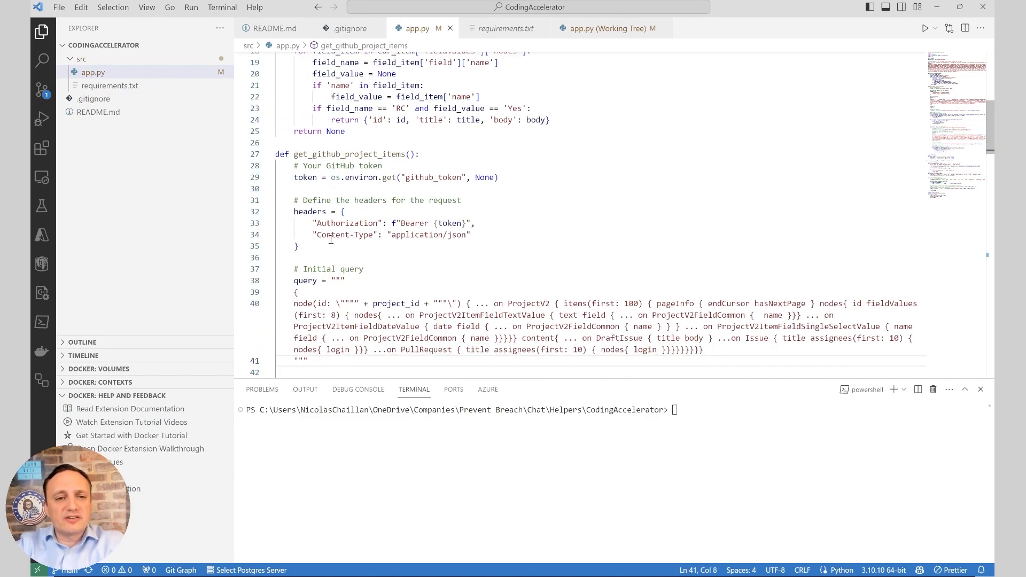
pyautogui.moveTo(387, 204)
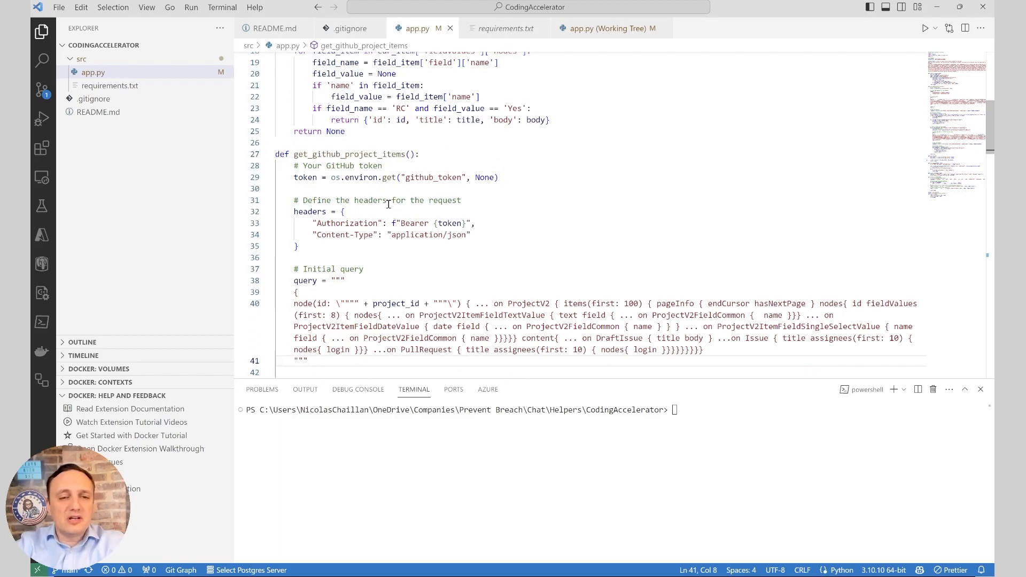
pyautogui.moveTo(450, 172)
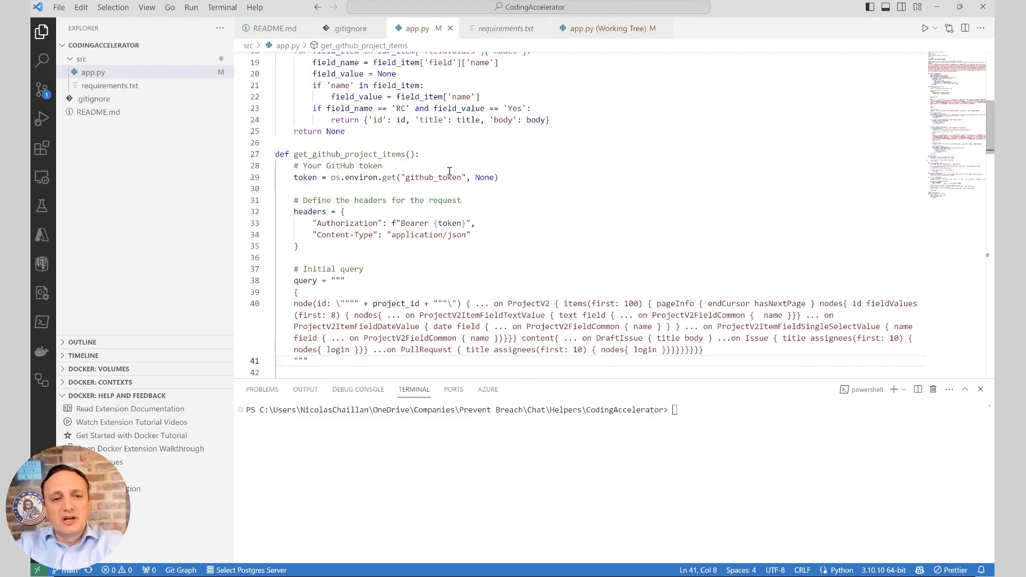
pyautogui.doubleClick(432, 177)
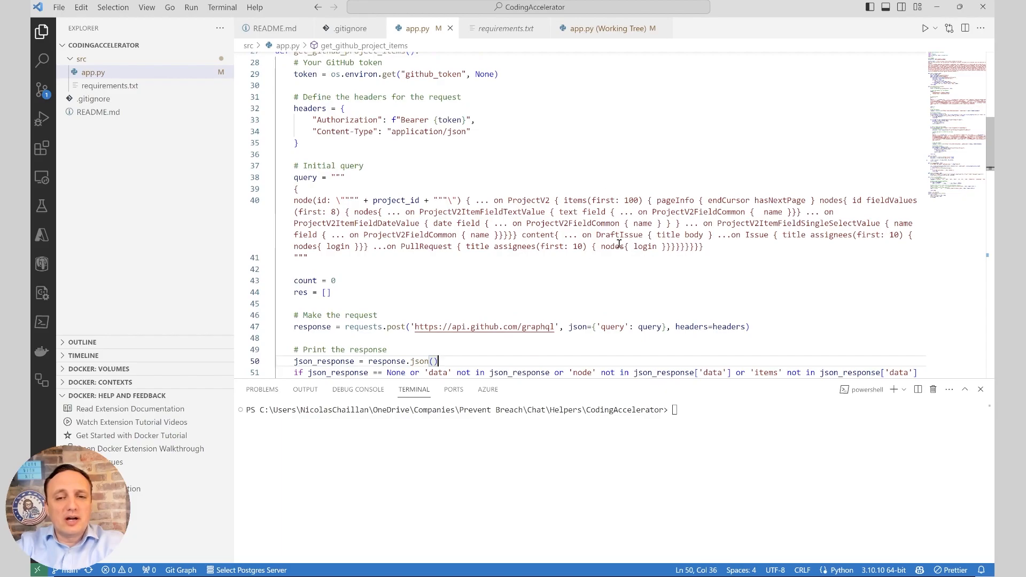
pyautogui.moveTo(573, 190)
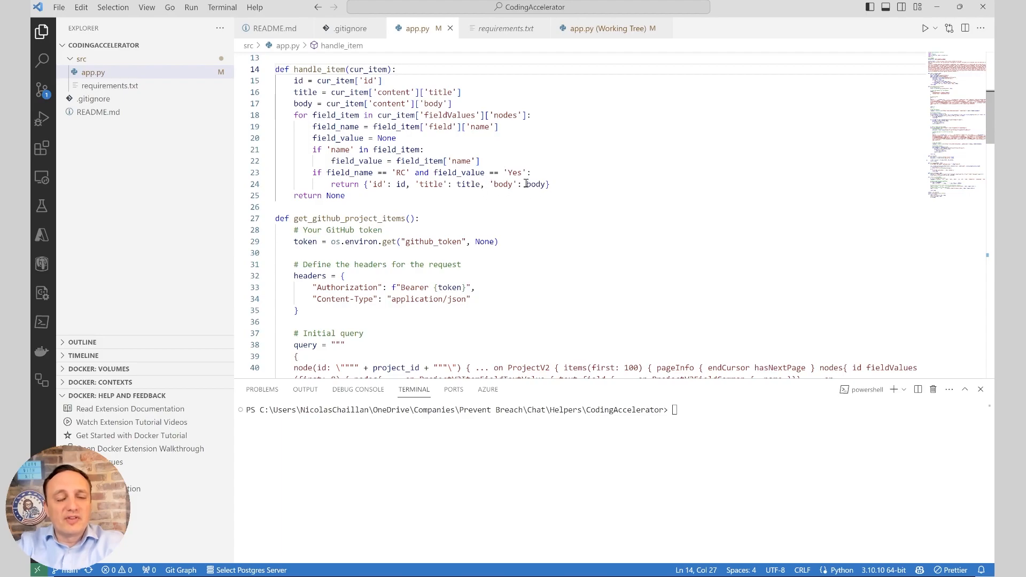
pyautogui.scroll(-3)
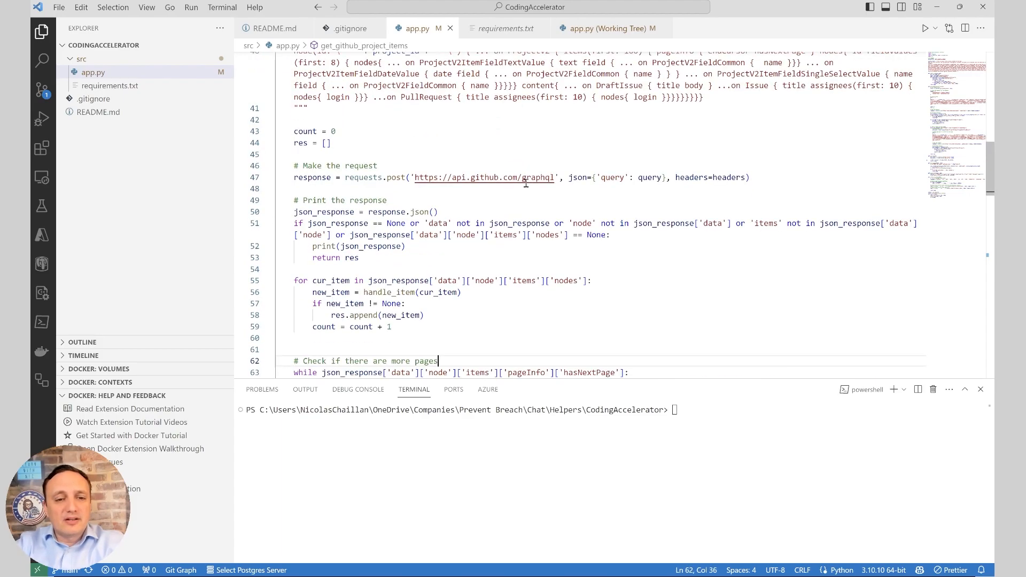
pyautogui.scroll(-3)
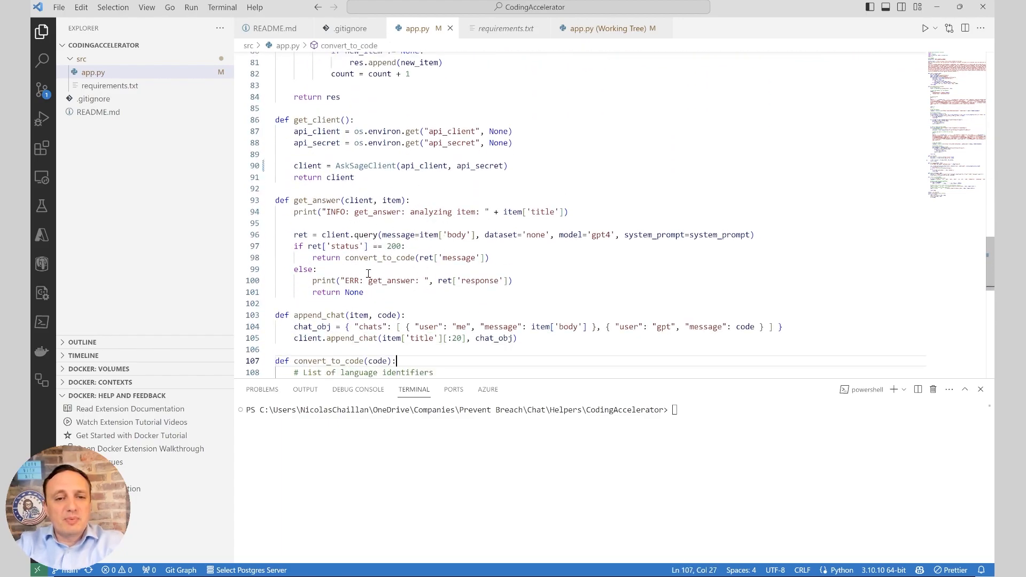
pyautogui.moveTo(393, 234)
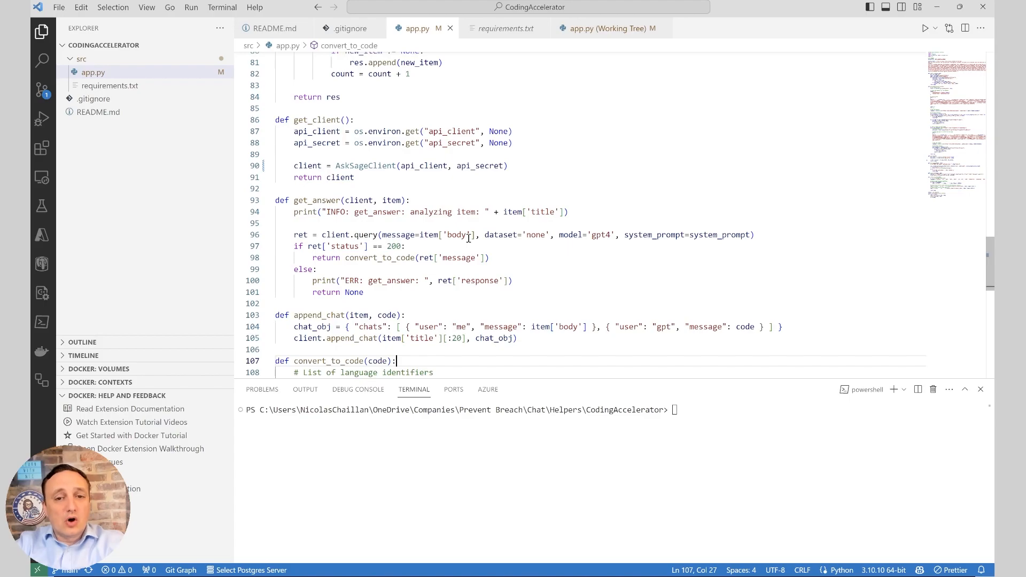
pyautogui.moveTo(399, 233)
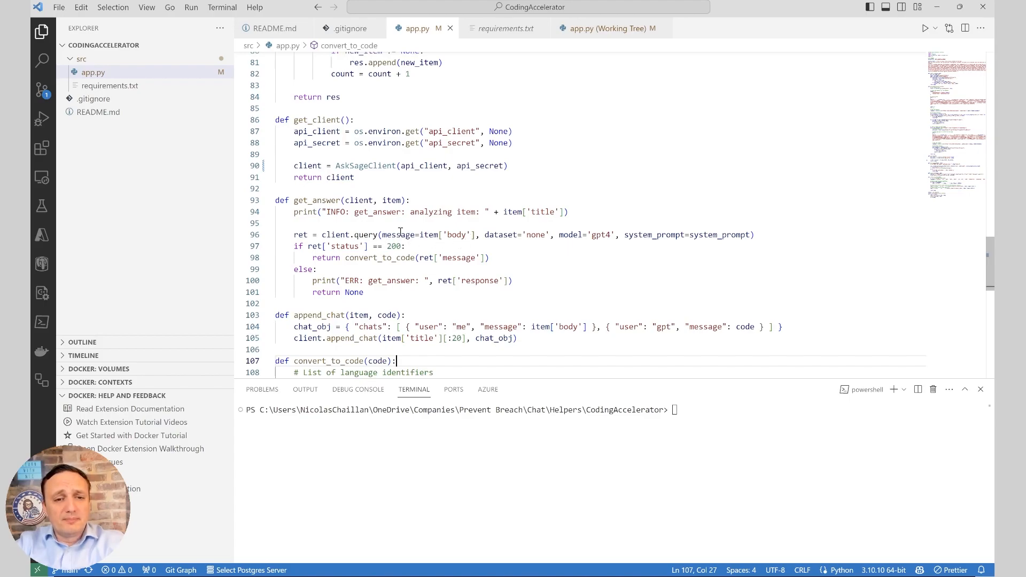
pyautogui.moveTo(429, 234)
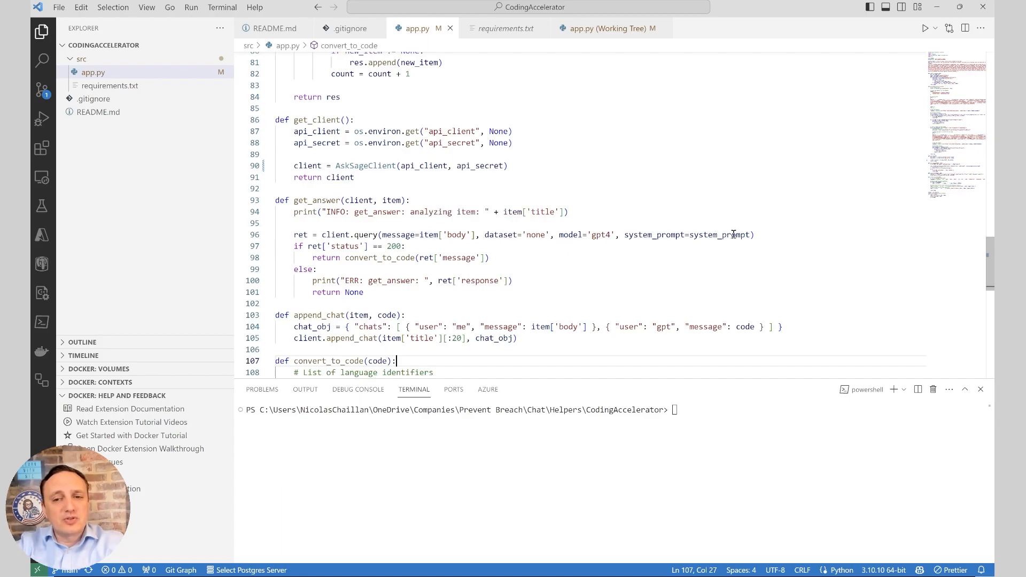
pyautogui.doubleClick(720, 234)
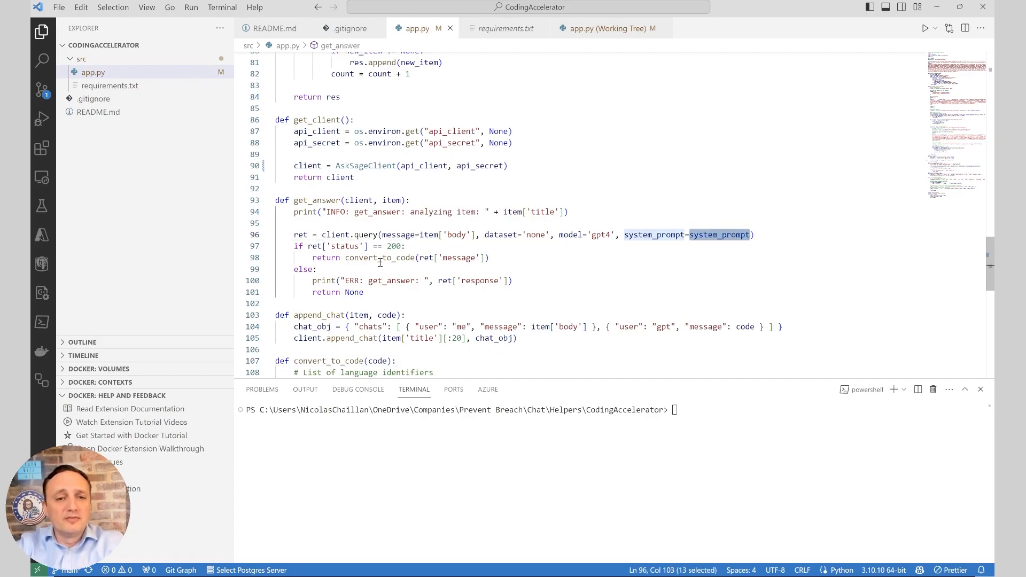
pyautogui.doubleClick(380, 257)
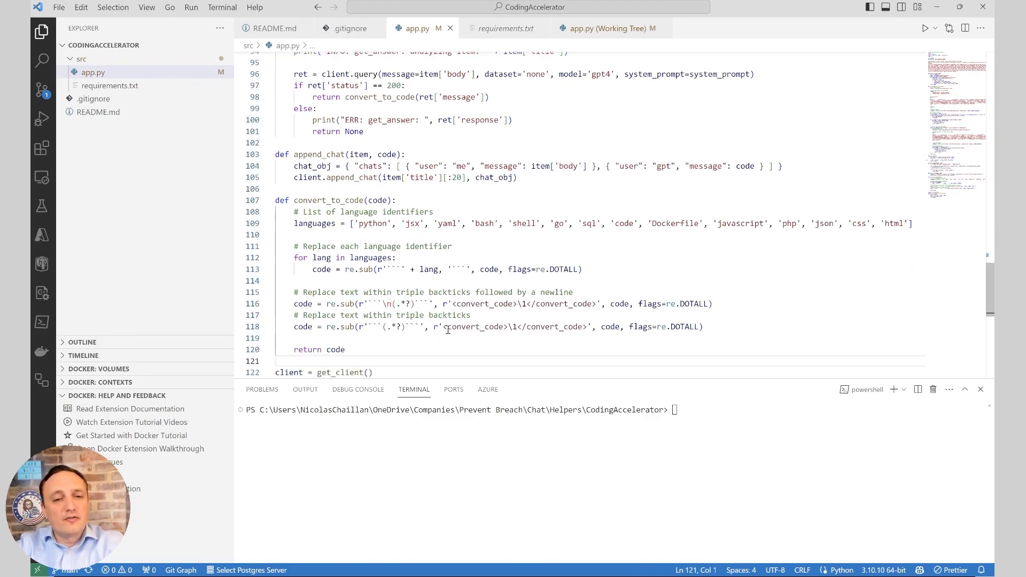
pyautogui.doubleClick(477, 326)
pyautogui.write('print(code)')
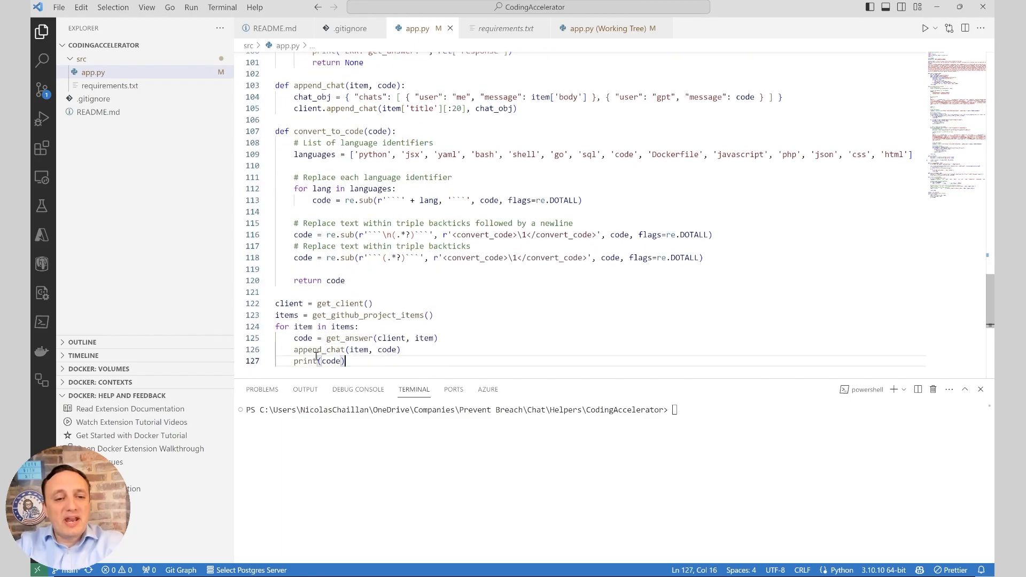
pyautogui.doubleClick(320, 349)
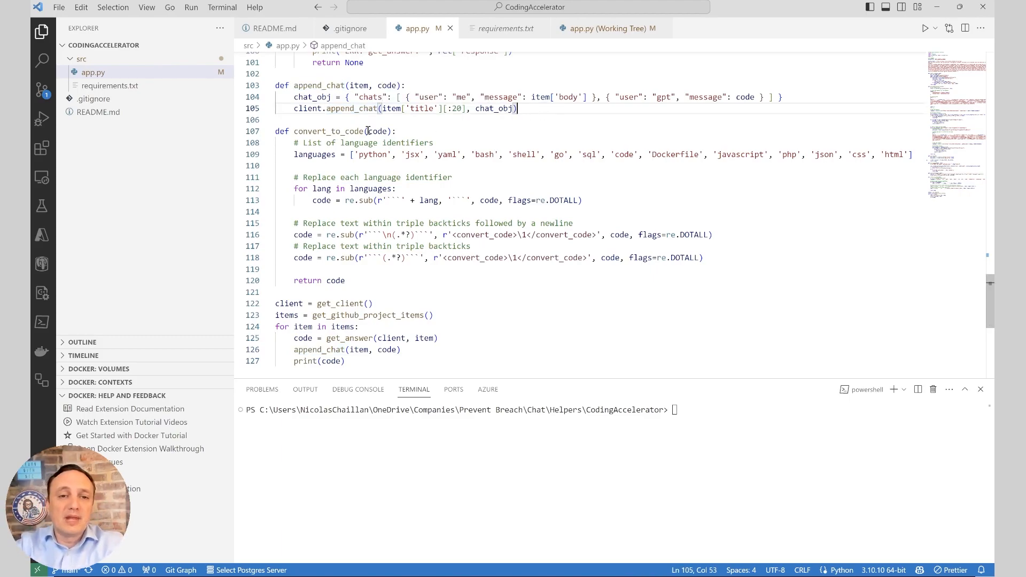
pyautogui.doubleClick(423, 108)
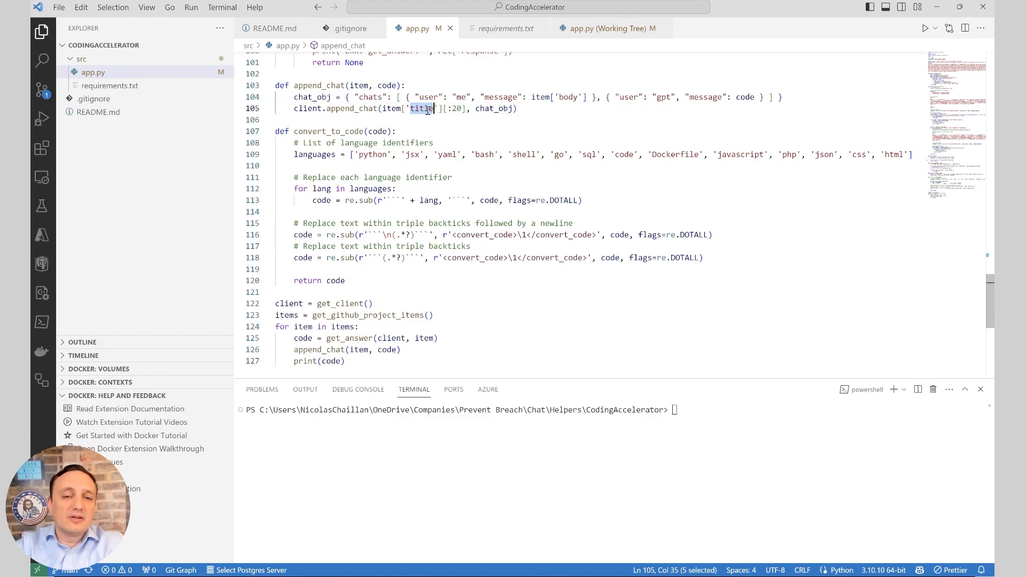
pyautogui.click(410, 108)
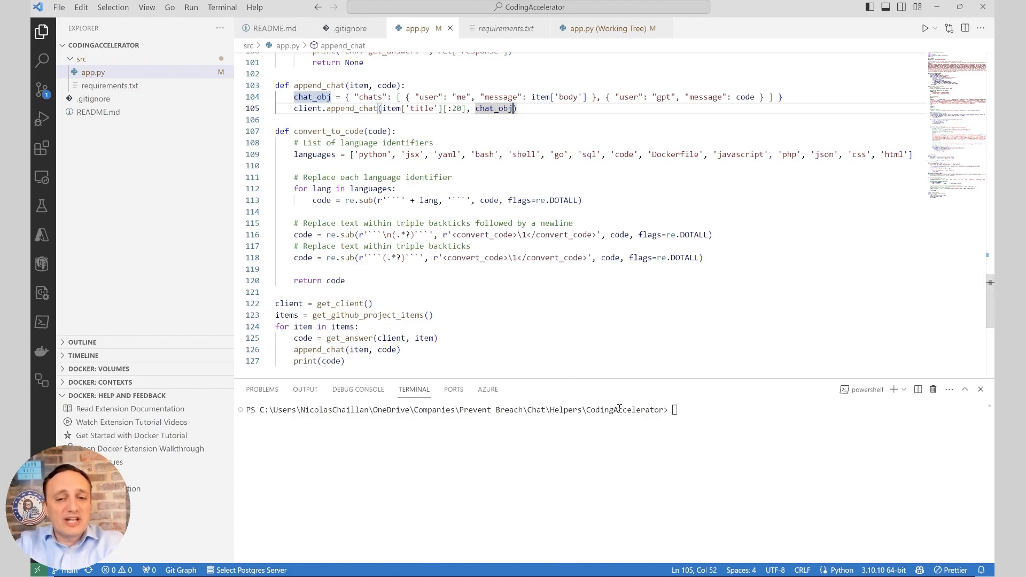
# - Run python src/app.py so it analyzes the Superadmin-force-validate email story
pyautogui.write('python src/app.py')
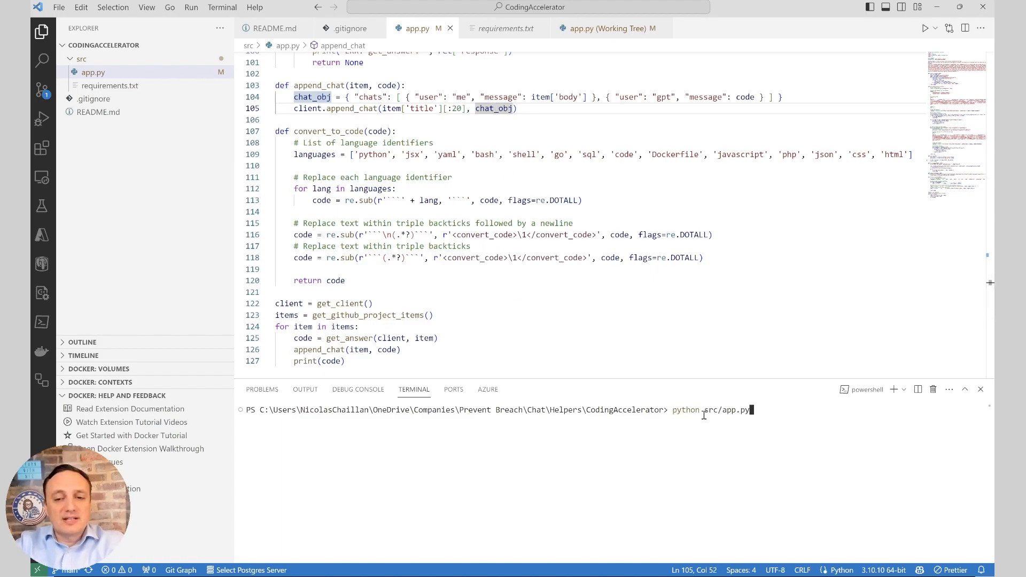
pyautogui.press('Enter')
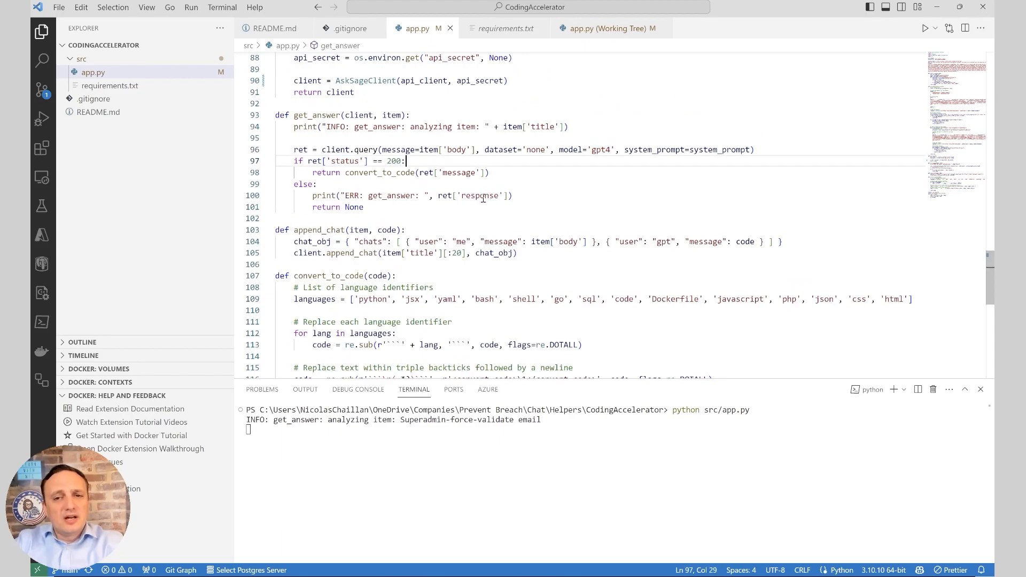
pyautogui.click(275, 356)
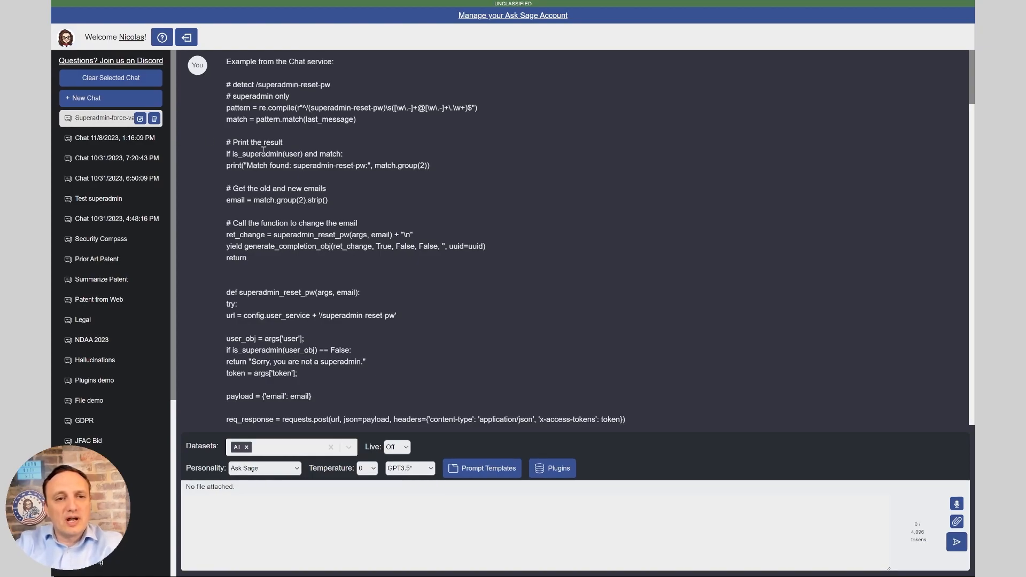
pyautogui.scroll(-3)
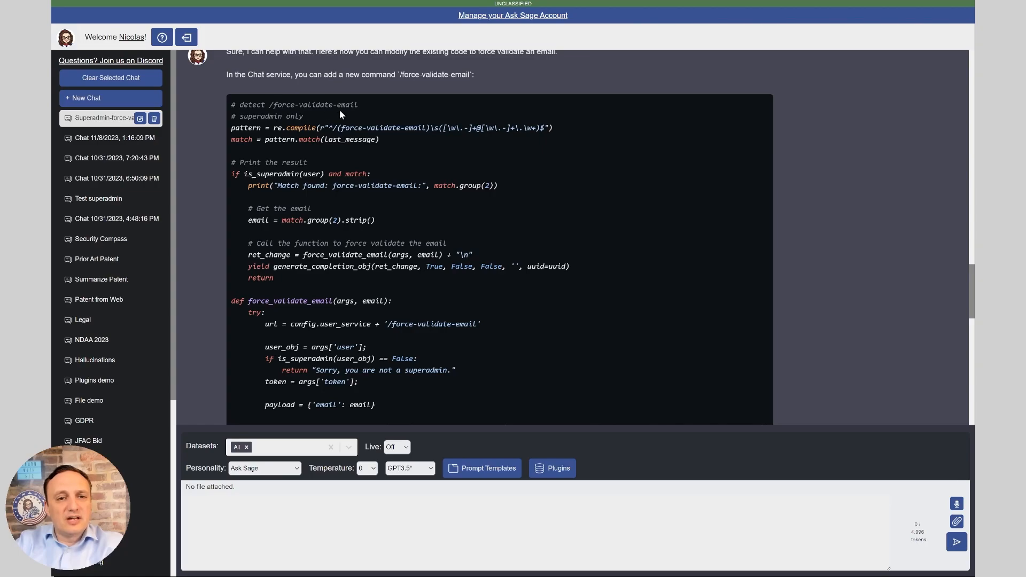
pyautogui.scroll(-3)
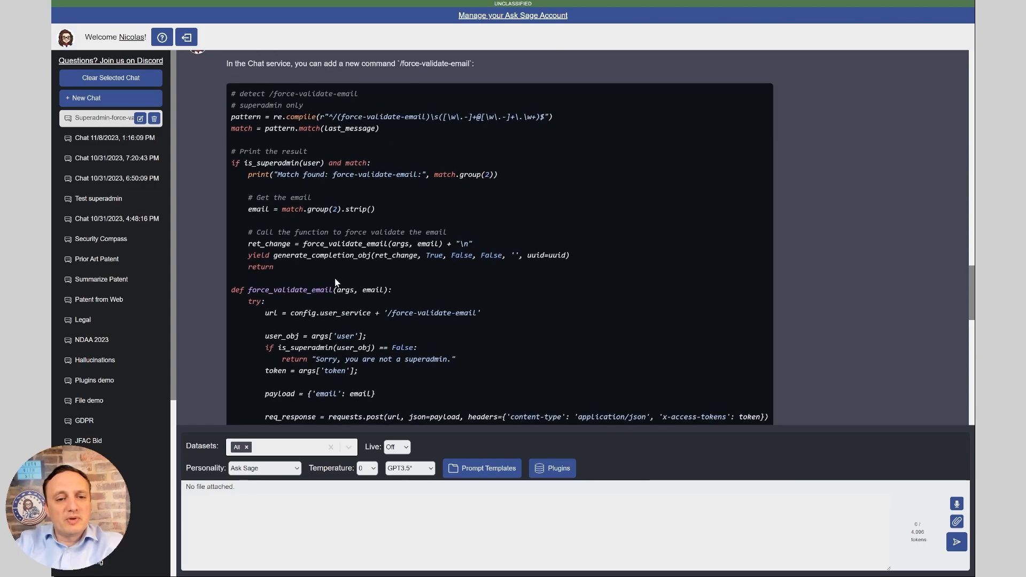
pyautogui.scroll(-3)
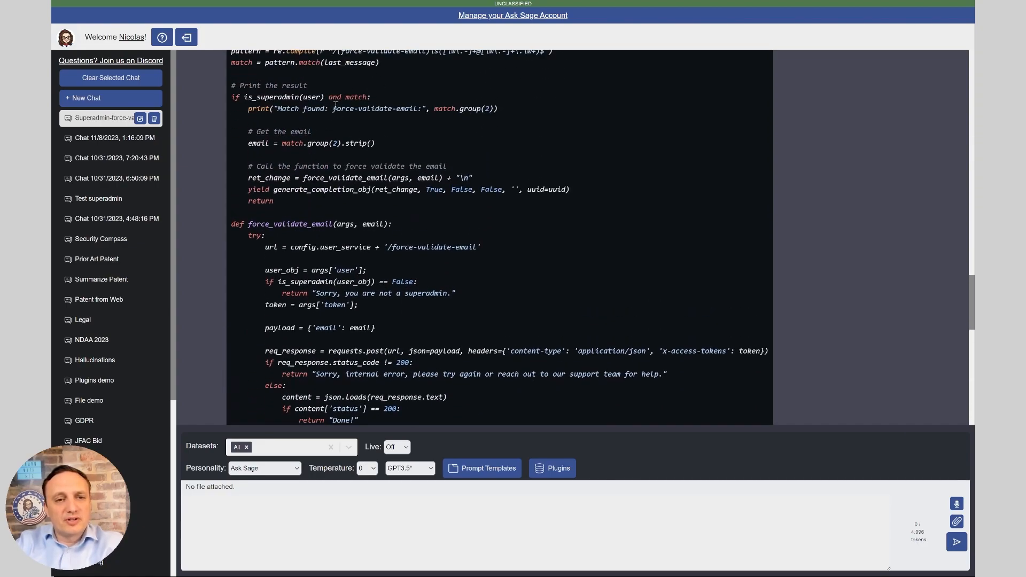
pyautogui.scroll(-3)
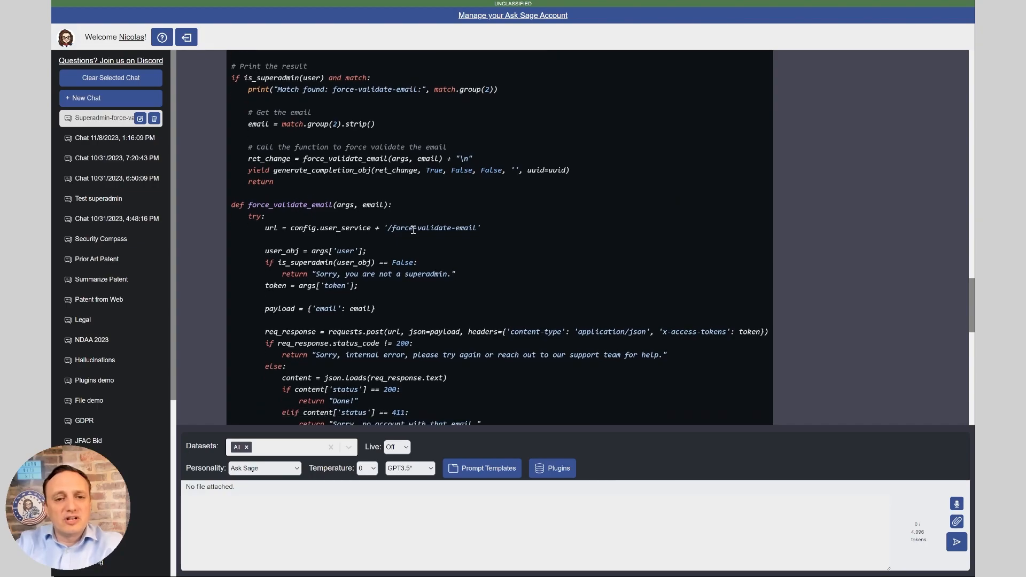
pyautogui.scroll(-3)
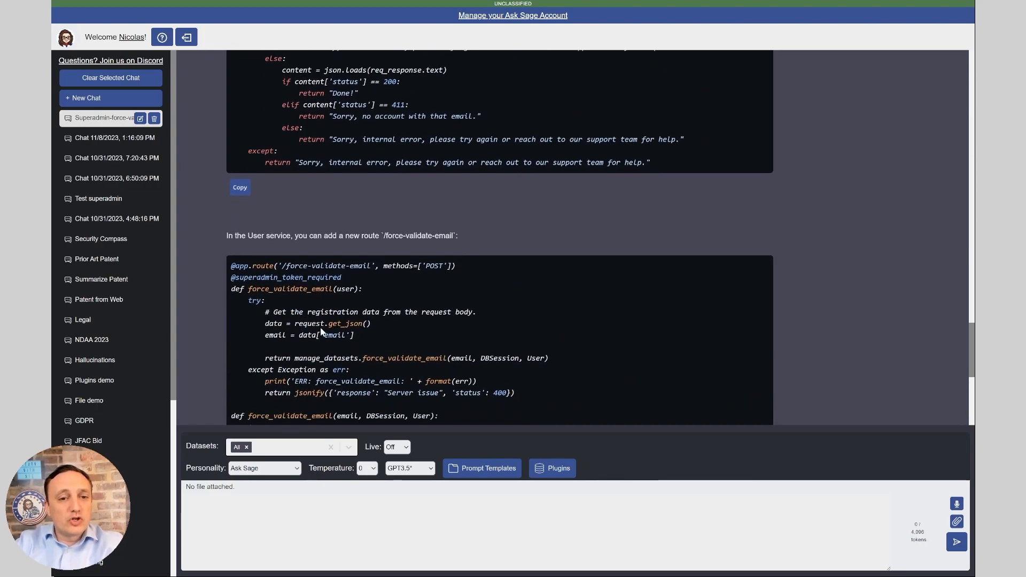
pyautogui.scroll(-3)
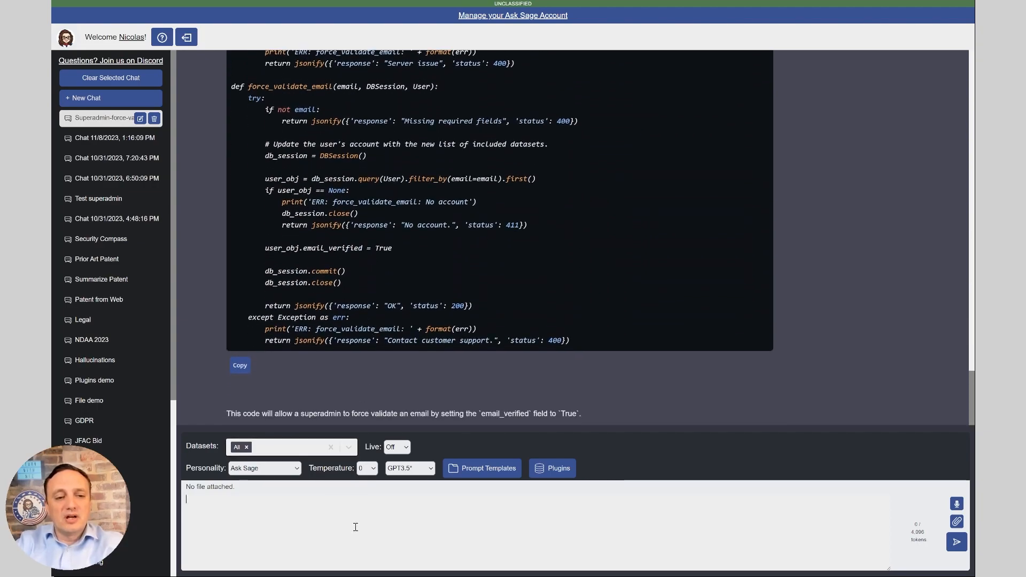
# - Send a follow-up: code missed /superadmin-force-validate-email; fix it using the superadmin prefix
pyautogui.write('you forgot to call the commands /superadmin-')
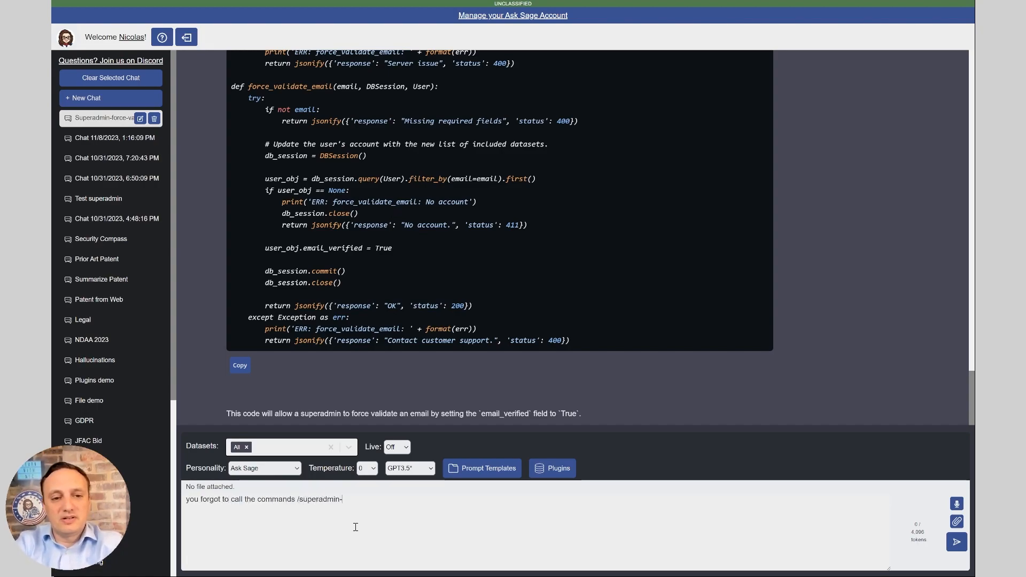
pyautogui.write('force-')
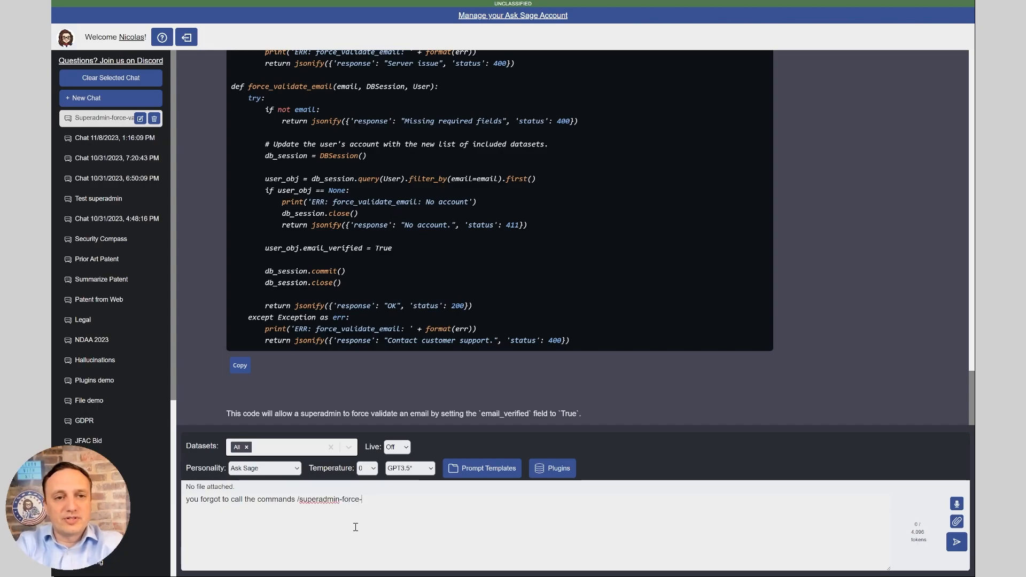
pyautogui.write('validate-email')
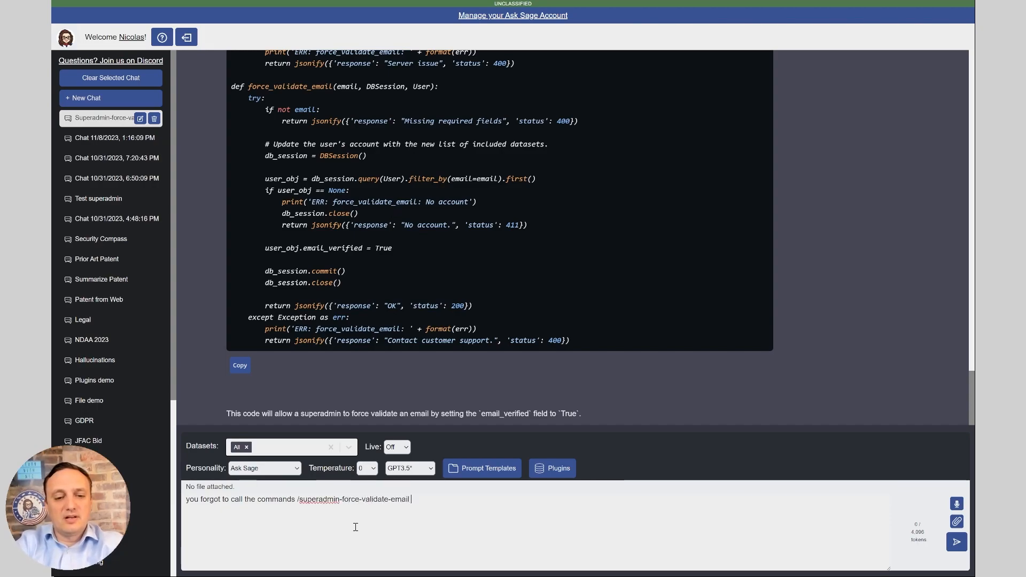
pyautogui.write('.')
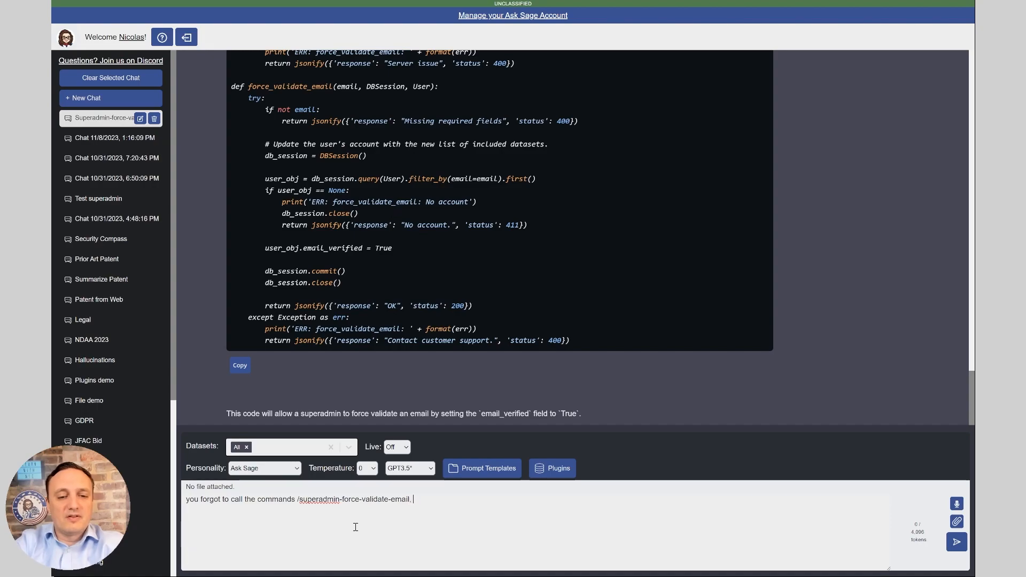
pyautogui.write('fix your code, they should always use the superadmin-p')
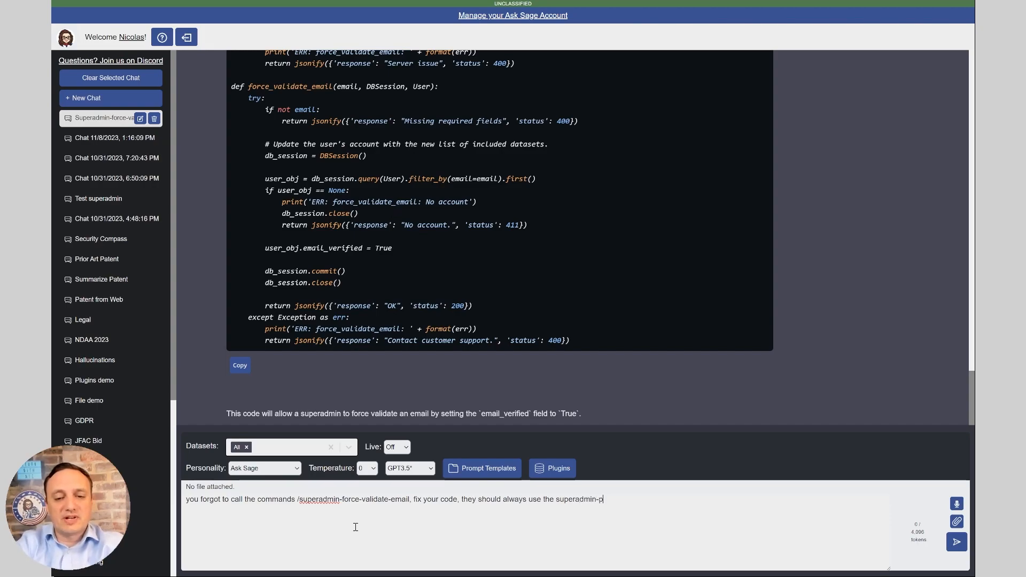
pyautogui.write('refix')
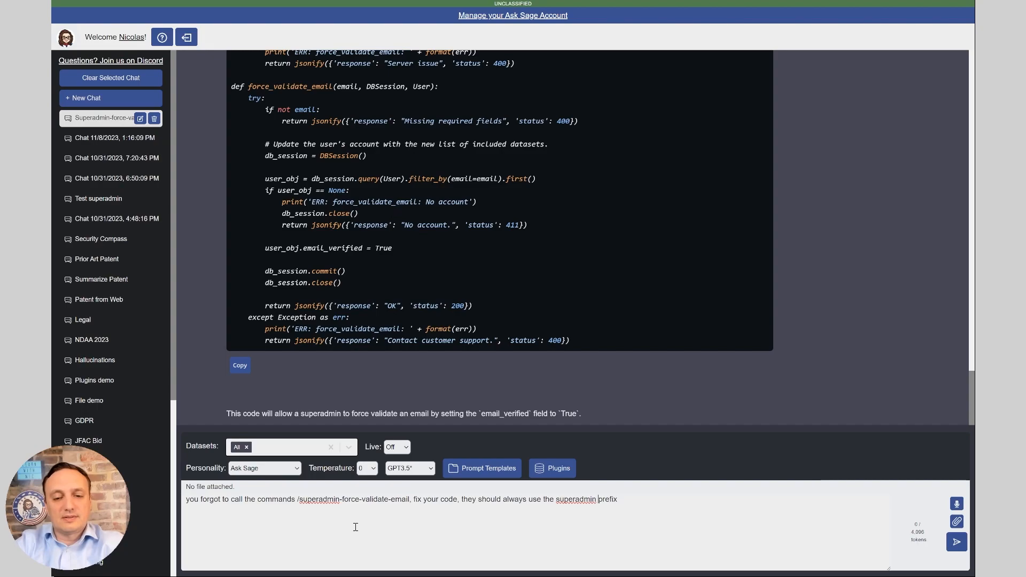
pyautogui.click(408, 469)
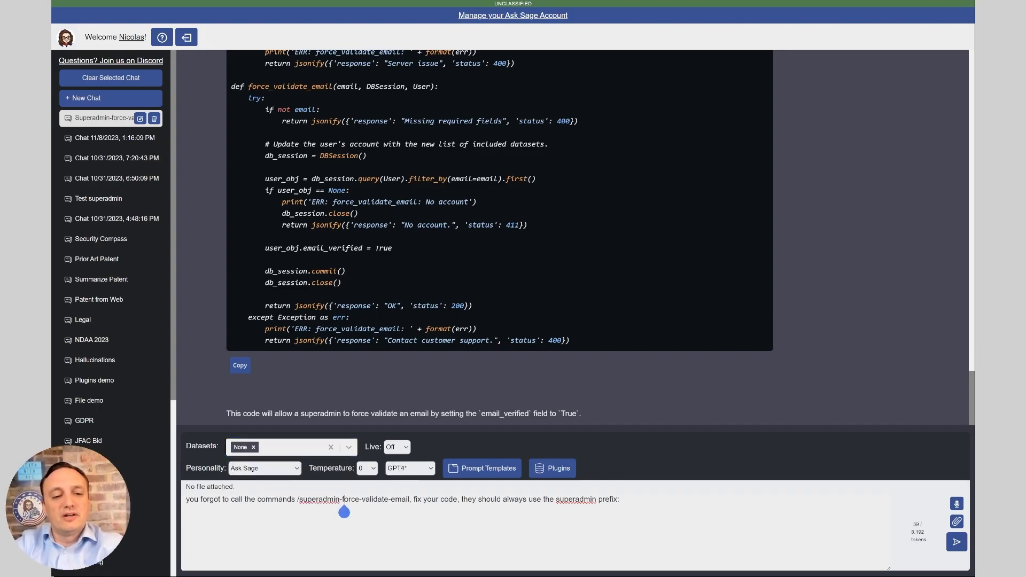
pyautogui.click(956, 542)
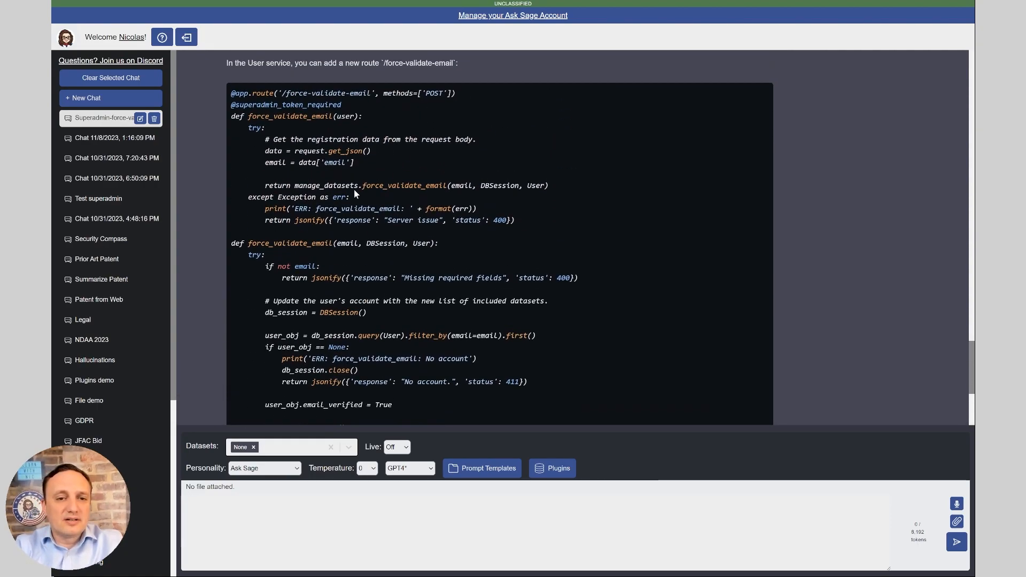
# - Scroll through the corrected /superadmin-force-validate-email route code
pyautogui.scroll(-3)
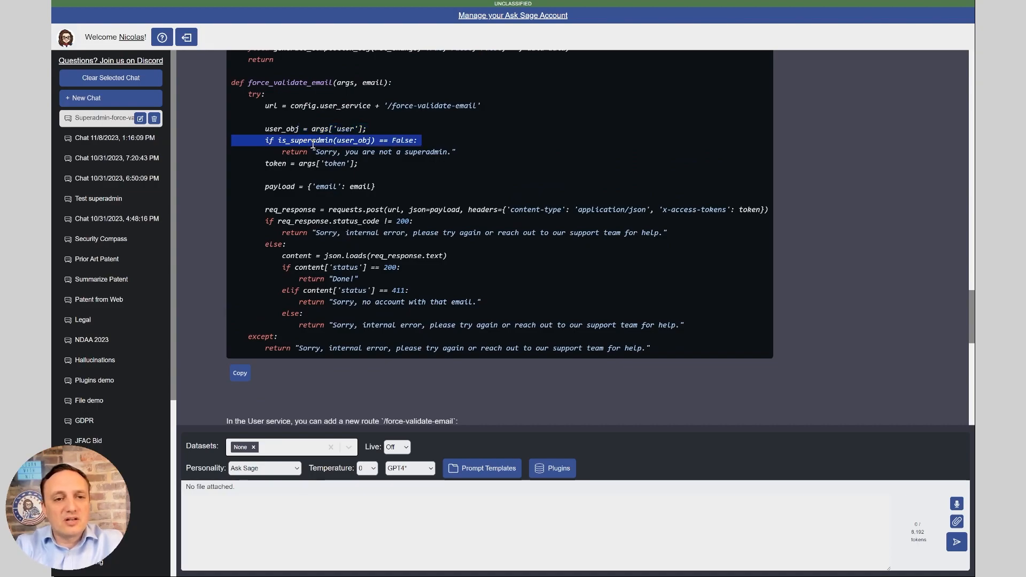
pyautogui.moveTo(376, 277)
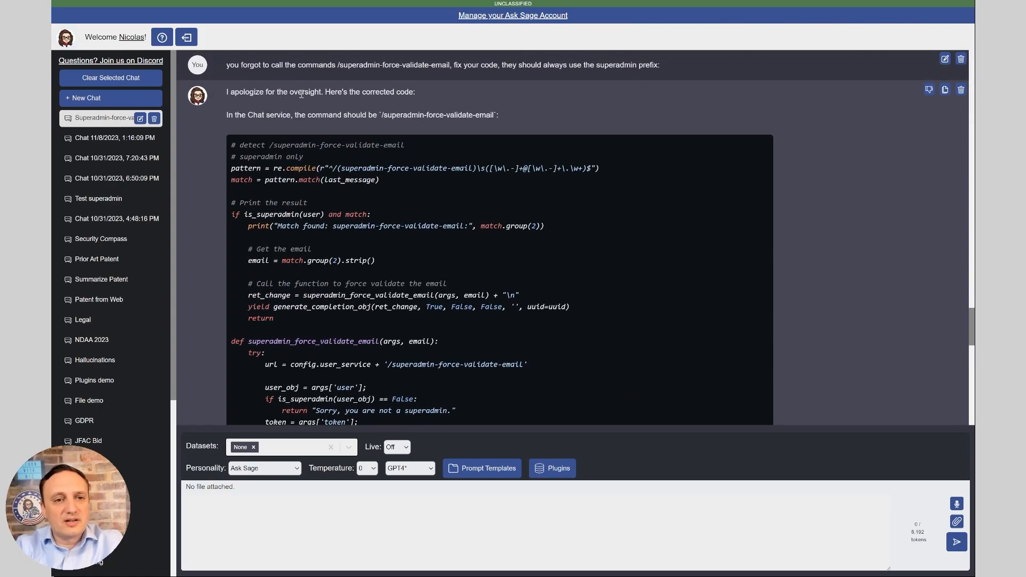
pyautogui.scroll(-3)
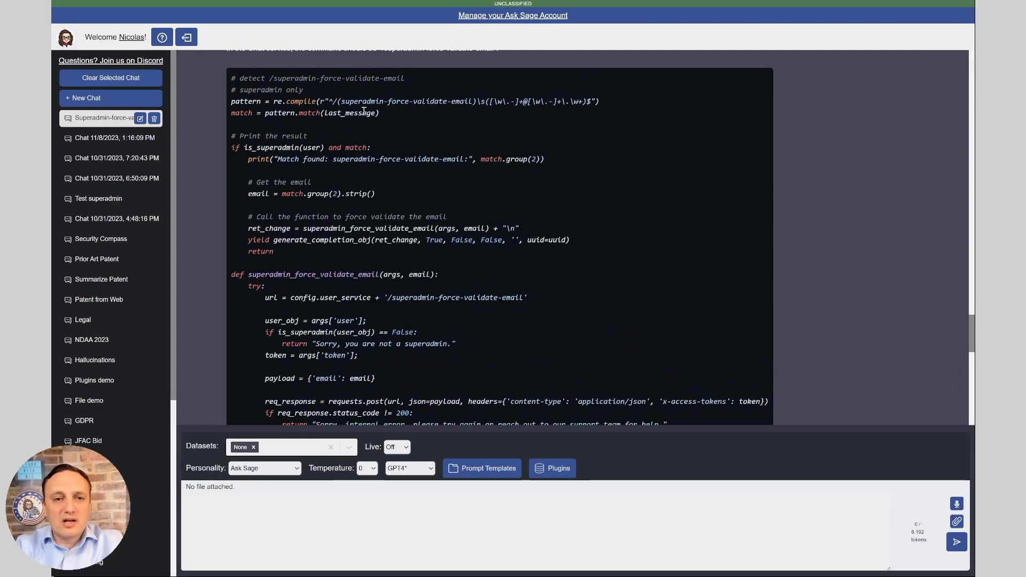
pyautogui.doubleClick(362, 101)
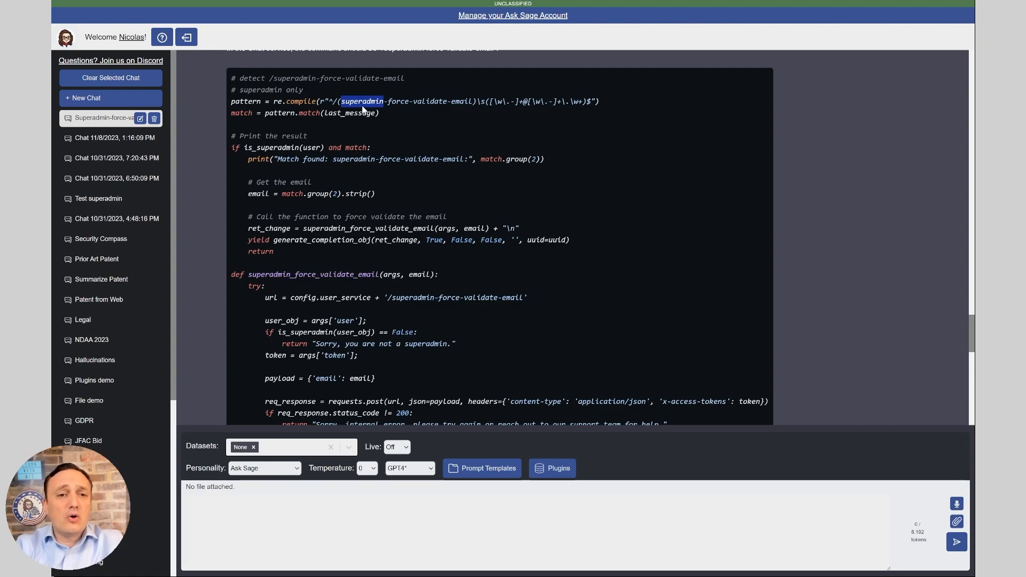
pyautogui.scroll(-3)
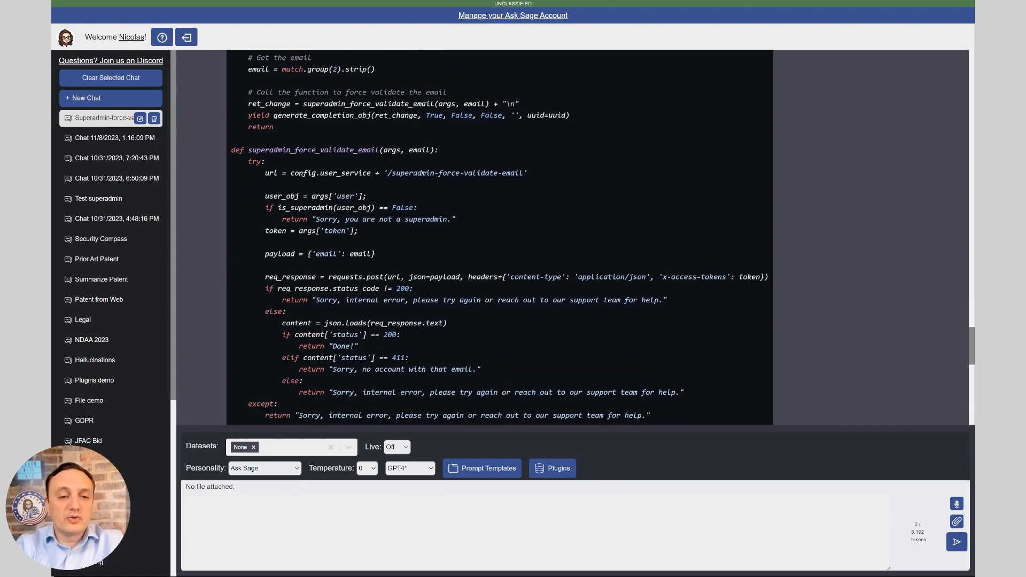
pyautogui.scroll(-3)
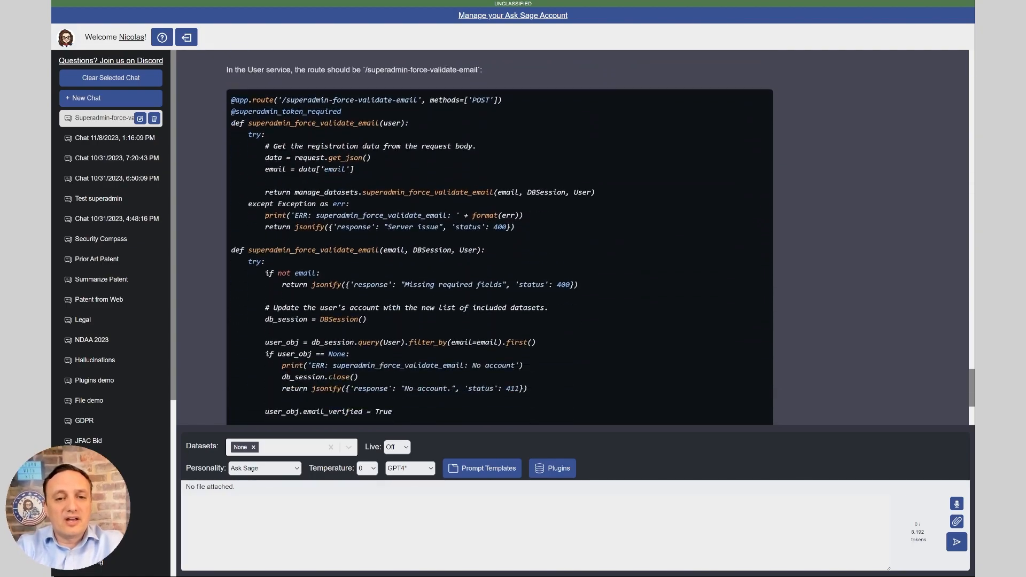
pyautogui.scroll(-3)
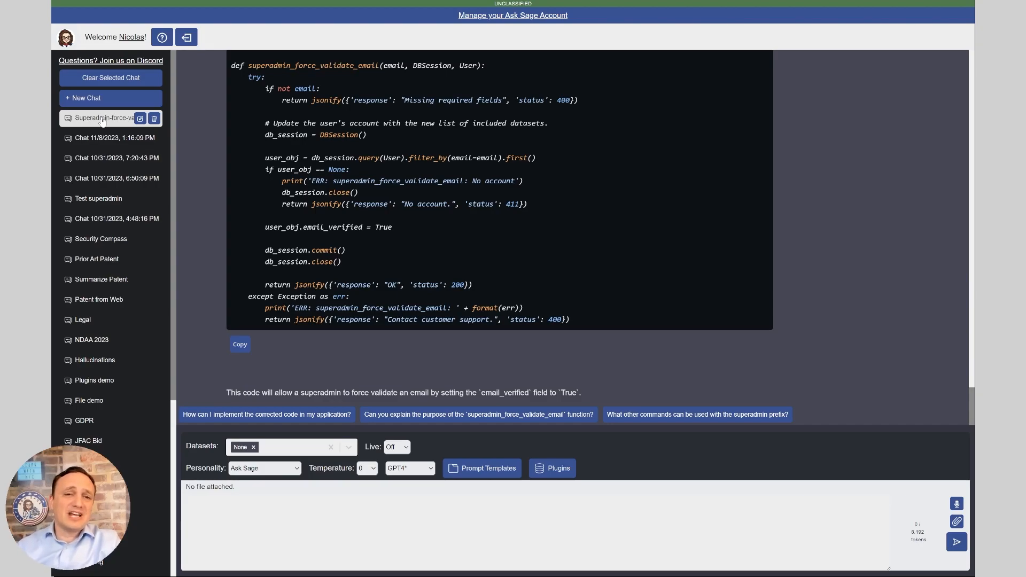
pyautogui.moveTo(304, 157)
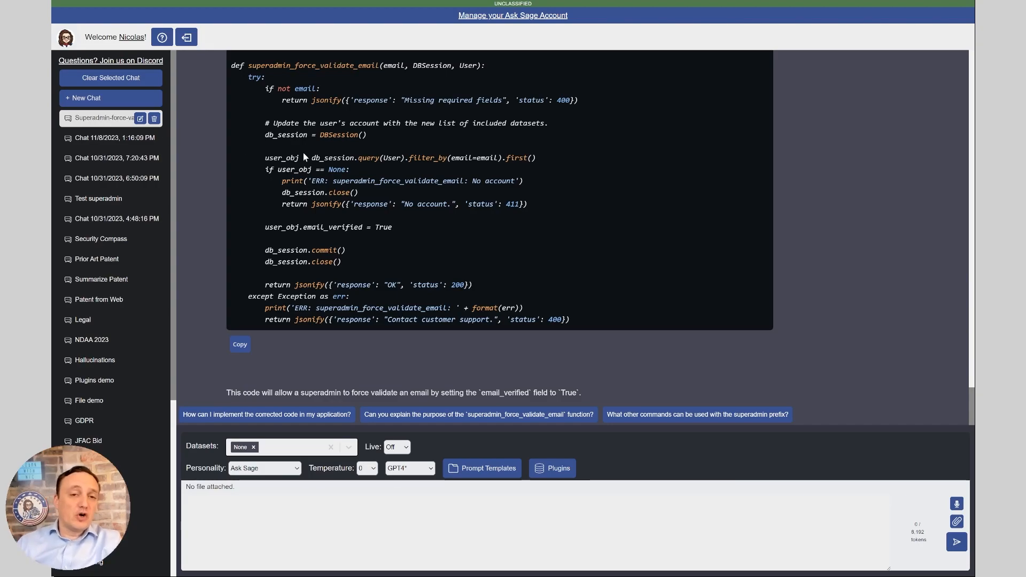